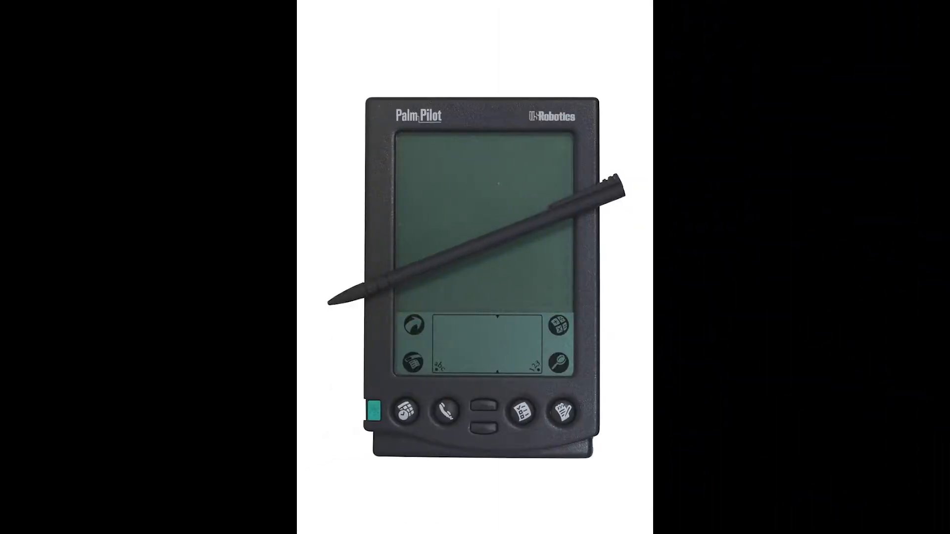
{"action": "key", "text": "right"}
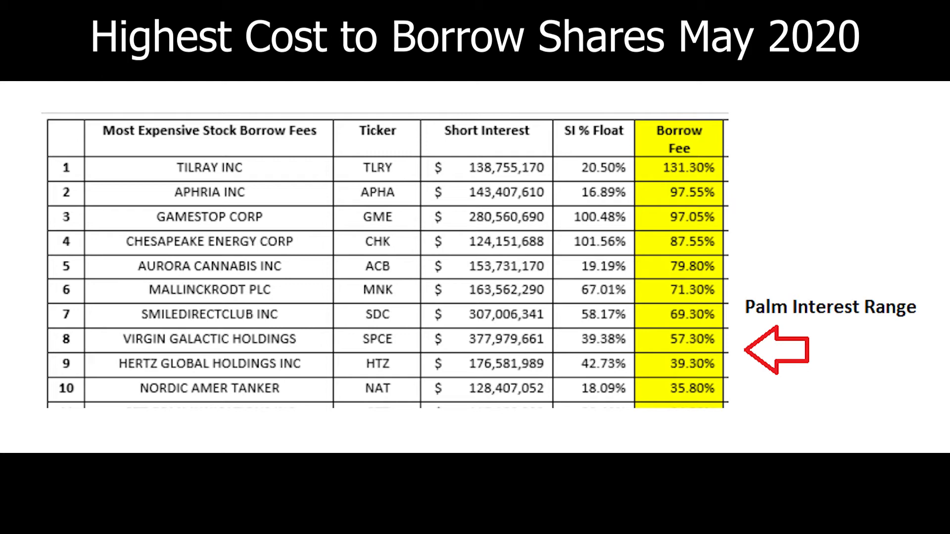
{"action": "key", "text": "Right"}
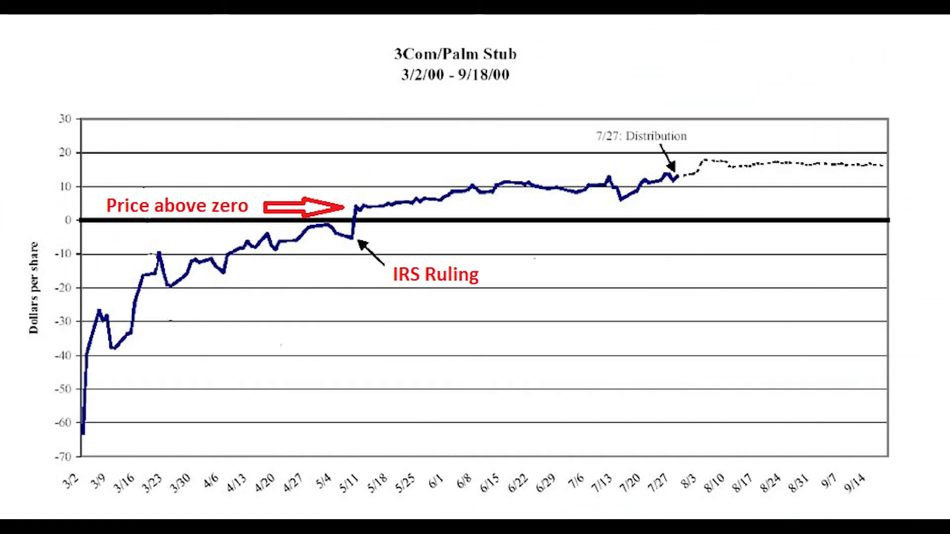